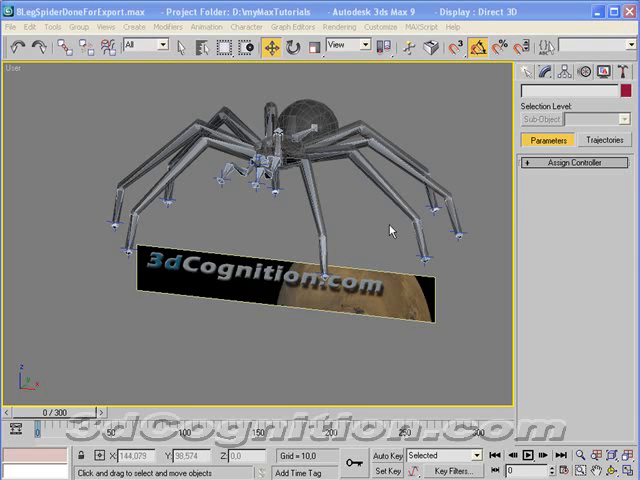
# - Rotate the view to show off the finished eight-legged rigged spider scene
pyautogui.moveTo(392, 229); pyautogui.dragTo(335, 222)
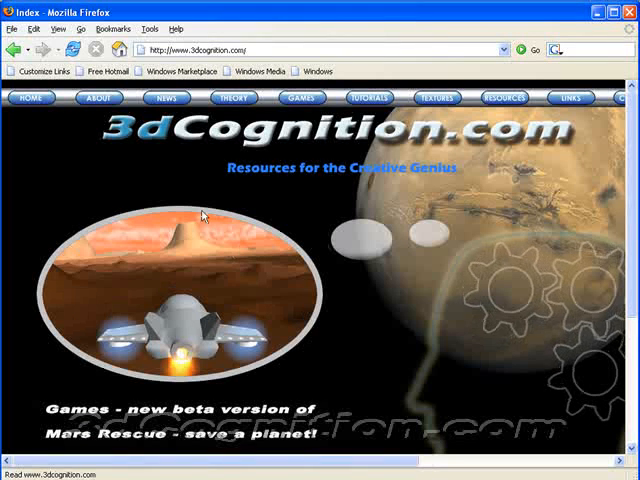
# - Visit the 3dcognition.com tutorials, contact and theory pages
pyautogui.click(369, 97)
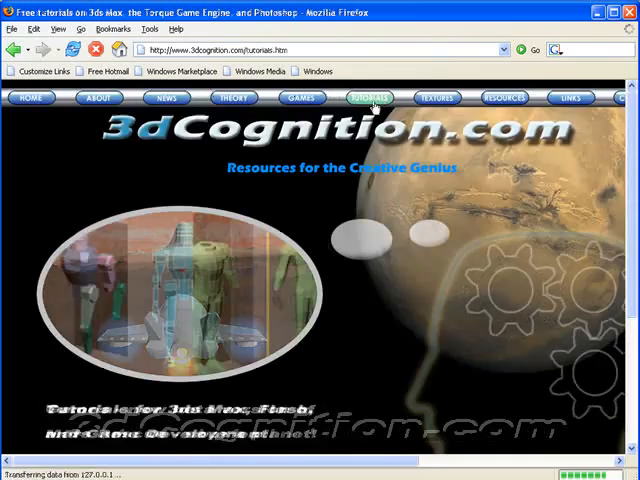
pyautogui.click(369, 97)
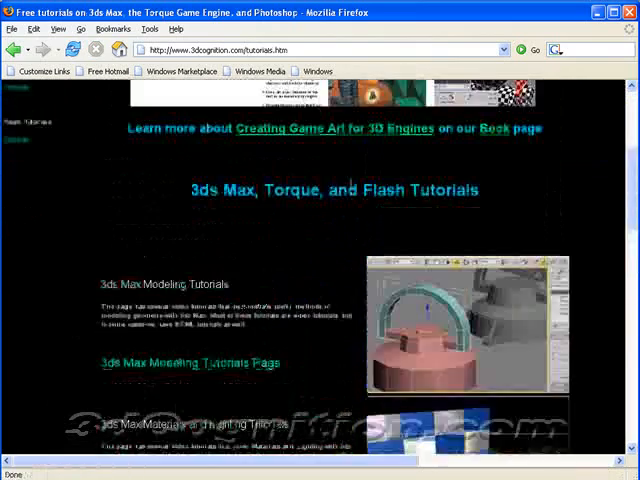
pyautogui.scroll(3)
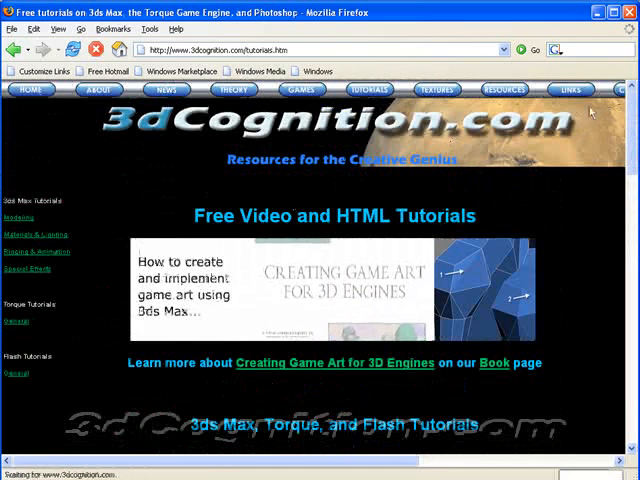
pyautogui.click(163, 90)
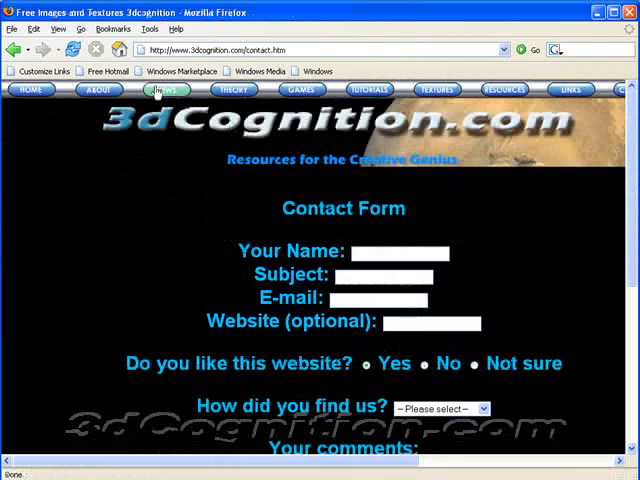
pyautogui.click(233, 96)
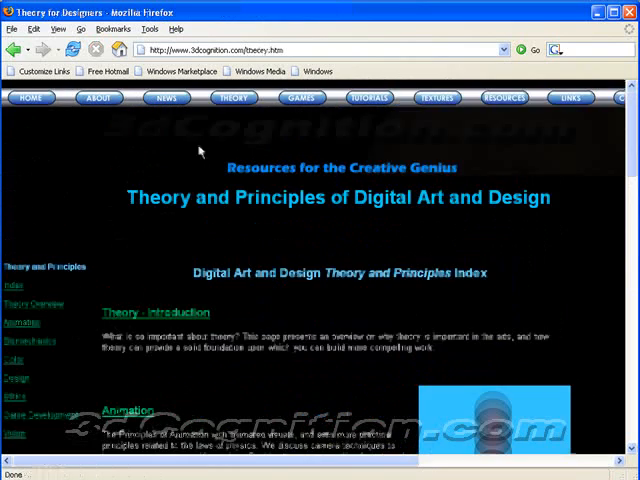
pyautogui.scroll(-3)
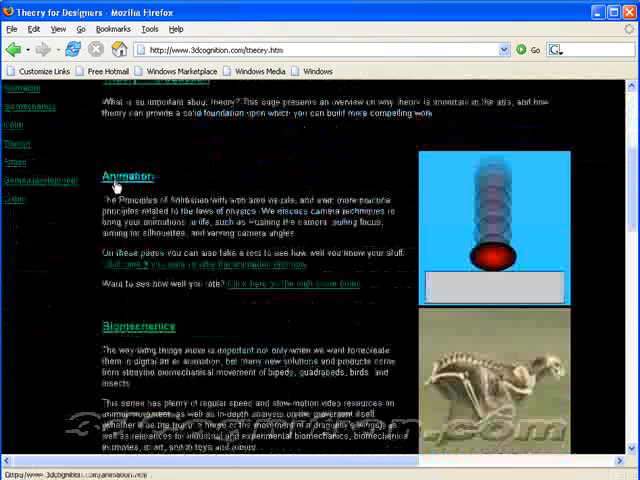
# - Open the Animation theory section and read down the Classic Principles page
pyautogui.click(118, 174)
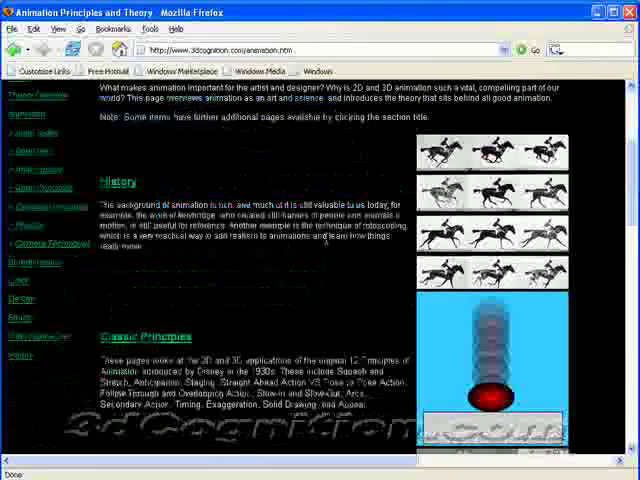
pyautogui.scroll(-3)
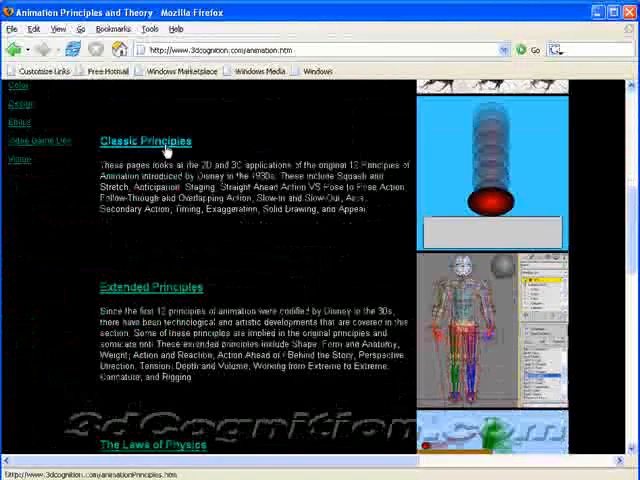
pyautogui.click(145, 140)
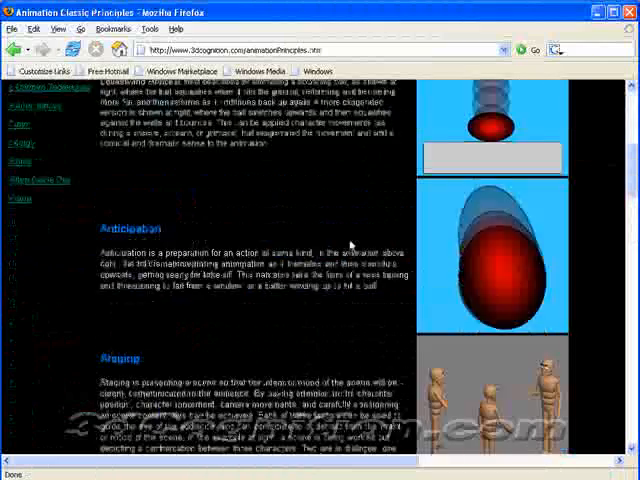
pyautogui.scroll(-3)
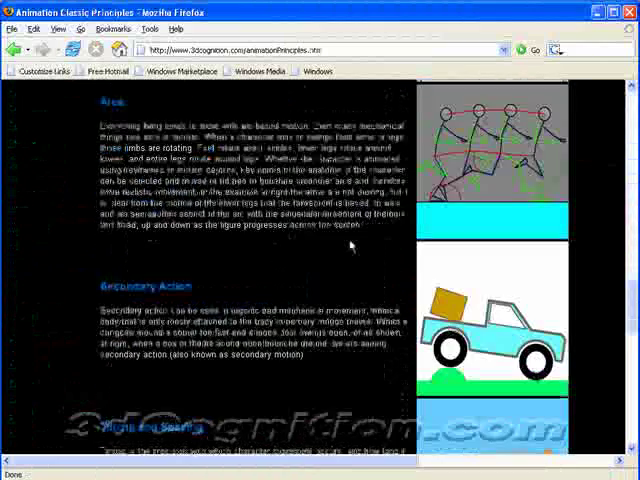
pyautogui.scroll(-3)
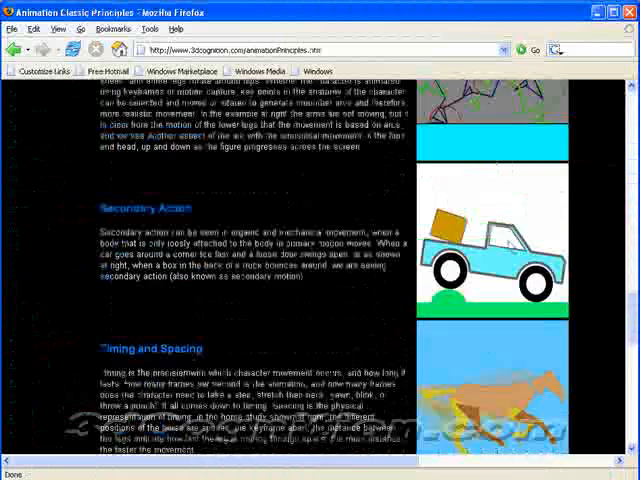
pyautogui.scroll(-3)
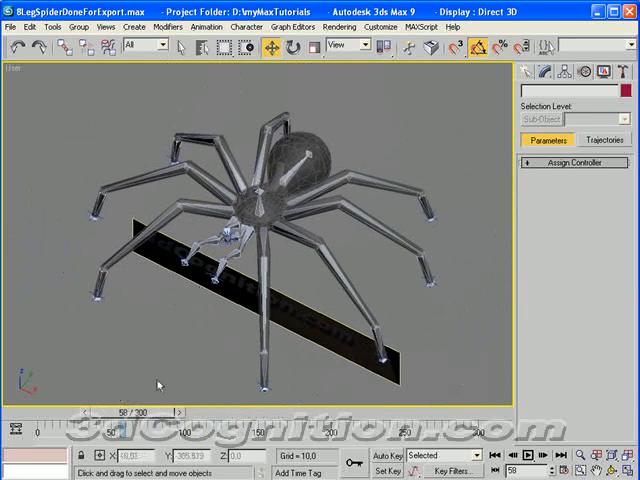
# - Scrub the spider walk back to about frame 31, then forward to frame 110
pyautogui.moveTo(150, 411); pyautogui.dragTo(100, 411)
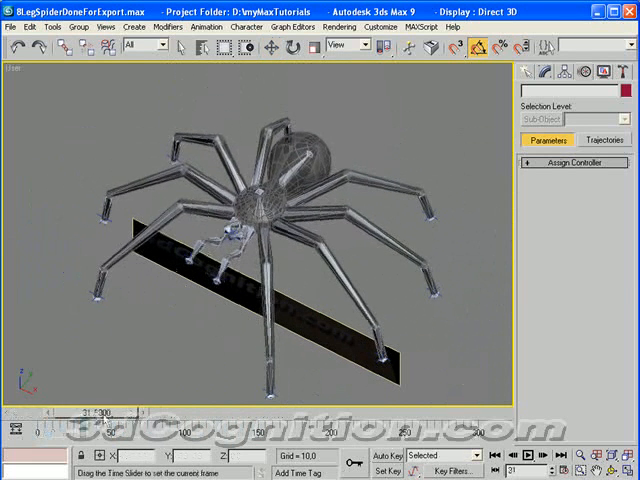
pyautogui.moveTo(105, 410); pyautogui.dragTo(175, 410)
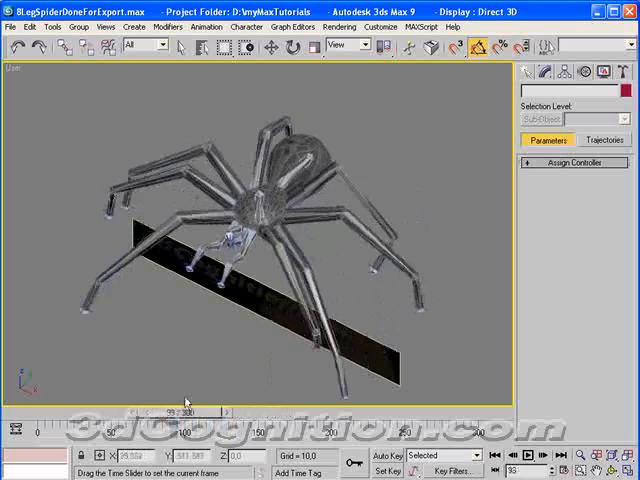
pyautogui.moveTo(185, 410); pyautogui.dragTo(248, 410)
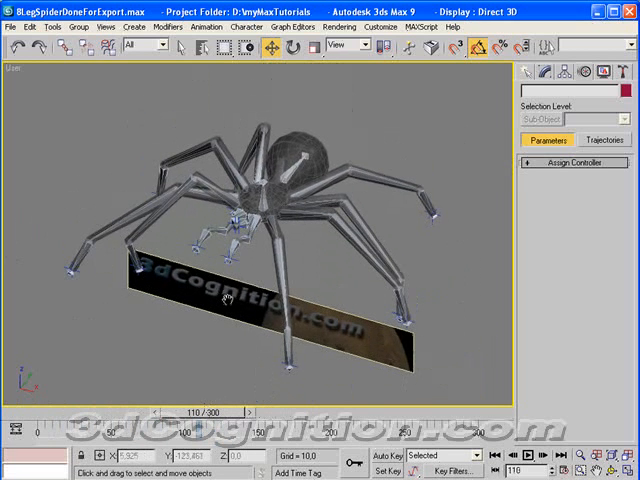
pyautogui.moveTo(250, 315)
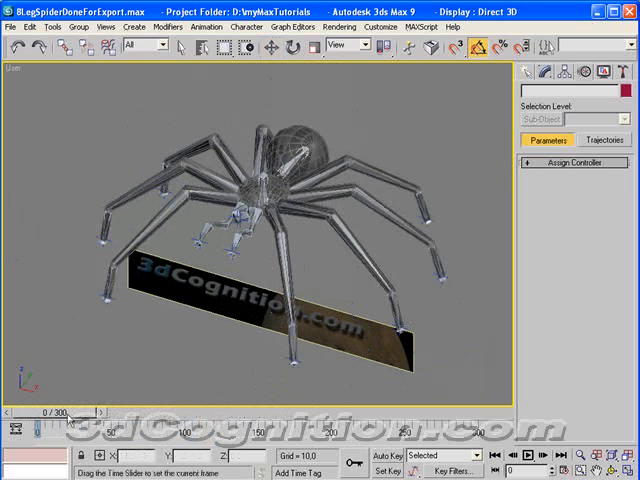
# - Replay the leg animation from frame 0 forward to around frame 86
pyautogui.moveTo(50, 410); pyautogui.dragTo(145, 410)
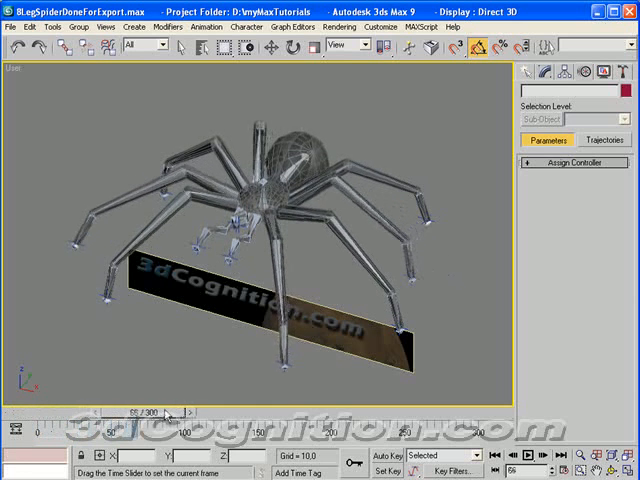
pyautogui.moveTo(155, 410); pyautogui.dragTo(255, 410)
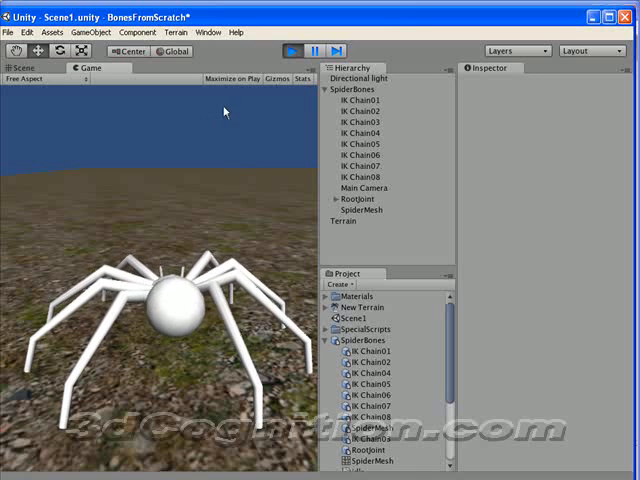
# - Run the BonesFromScratch spider scene in Unity play mode
pyautogui.click(291, 51)
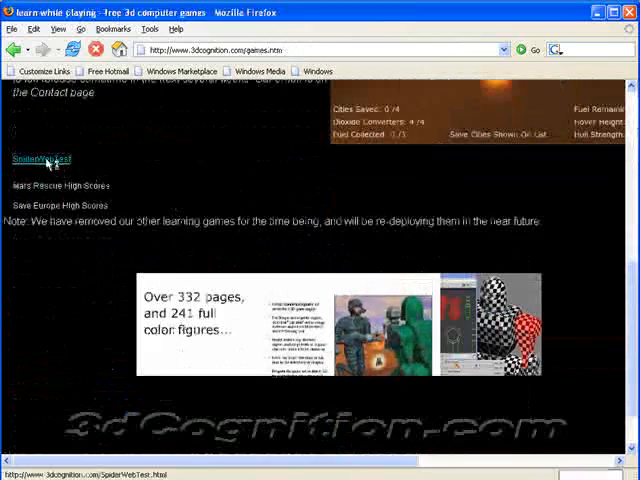
# - Open the SpiderWebTest Unity Web Player demo on 3dcognition.com
pyautogui.click(42, 157)
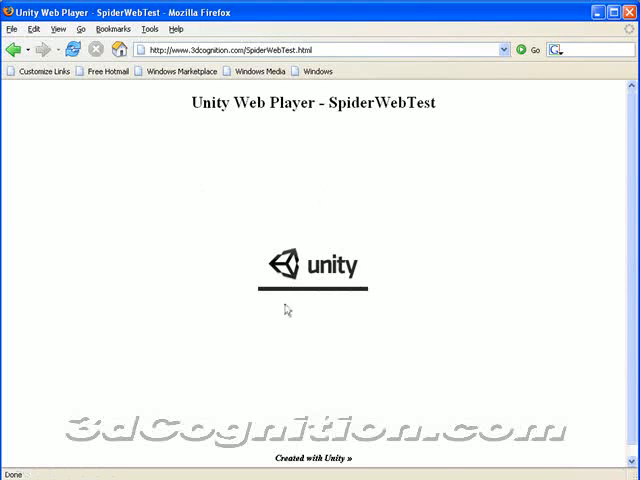
pyautogui.moveTo(200, 146)
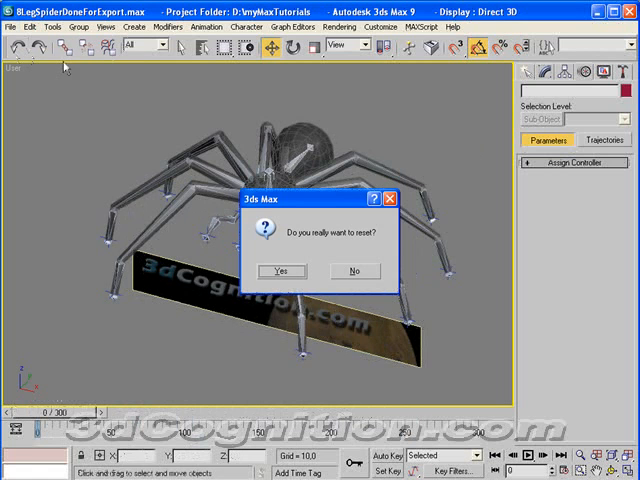
# - Confirm the scene reset and keep Generic Units as the display units
pyautogui.click(282, 271)
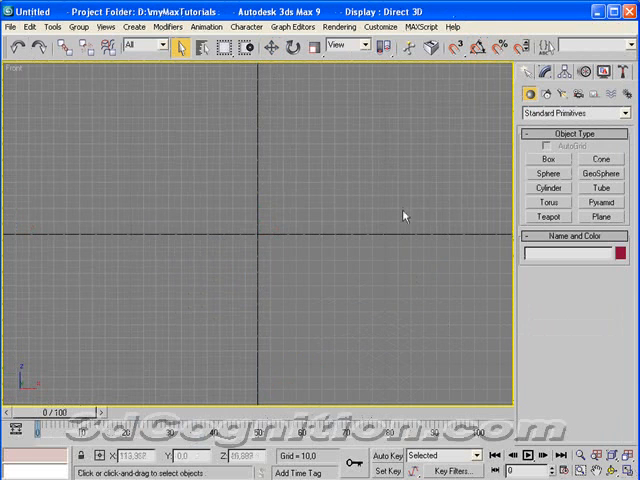
pyautogui.click(381, 28)
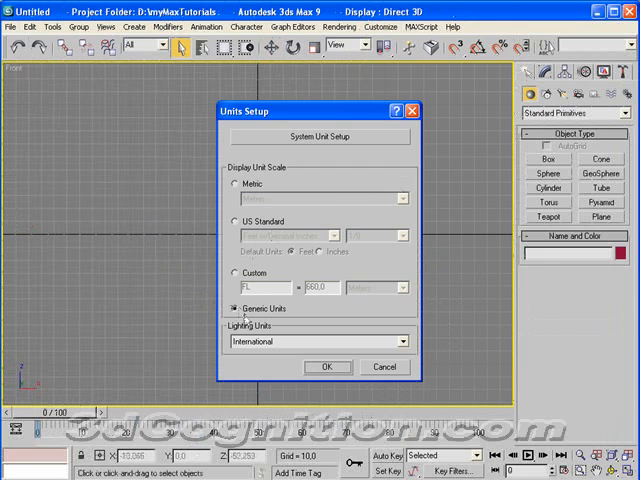
pyautogui.click(327, 367)
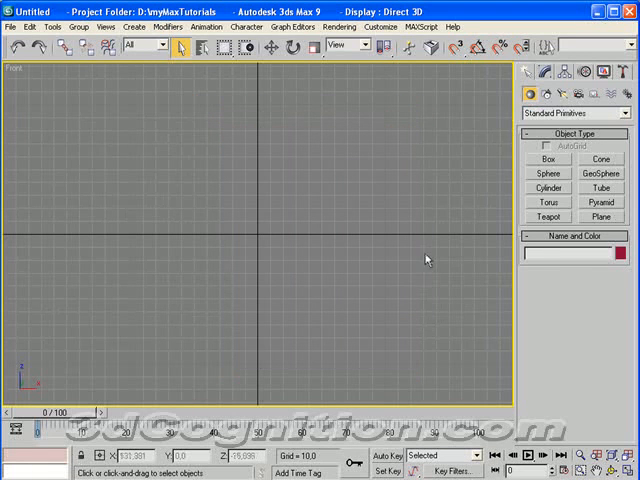
pyautogui.moveTo(547, 173)
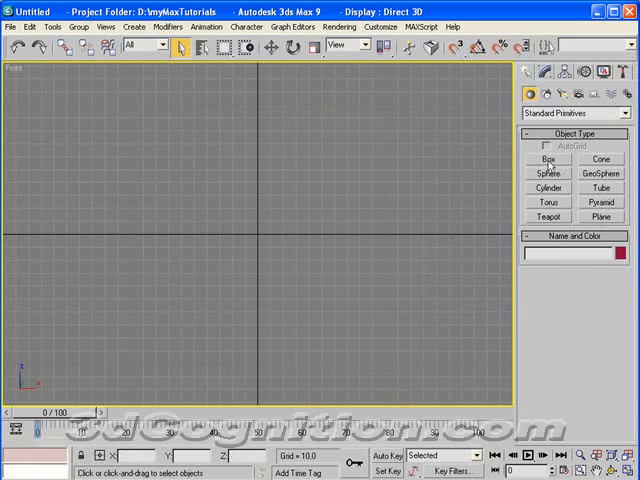
# - Drag out a tall Box01 in the Front view as a size reference
pyautogui.click(547, 159)
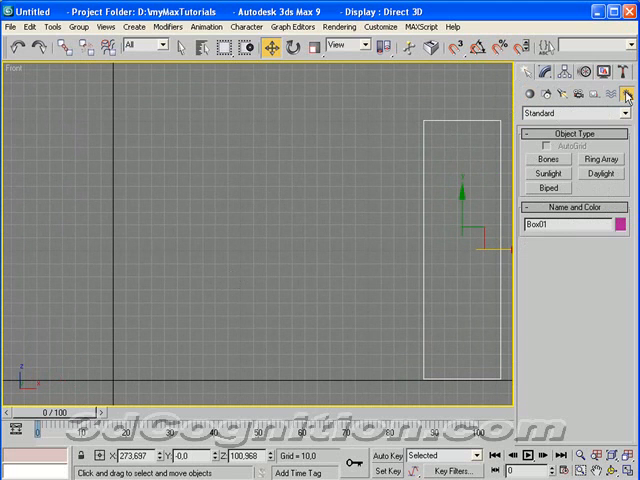
# - Check the Bone Tools, then draw a short vertical bone chain left of the box
pyautogui.click(544, 159)
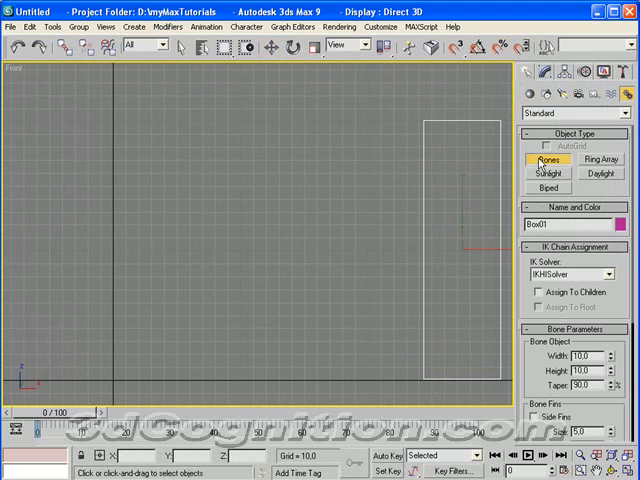
pyautogui.click(231, 24)
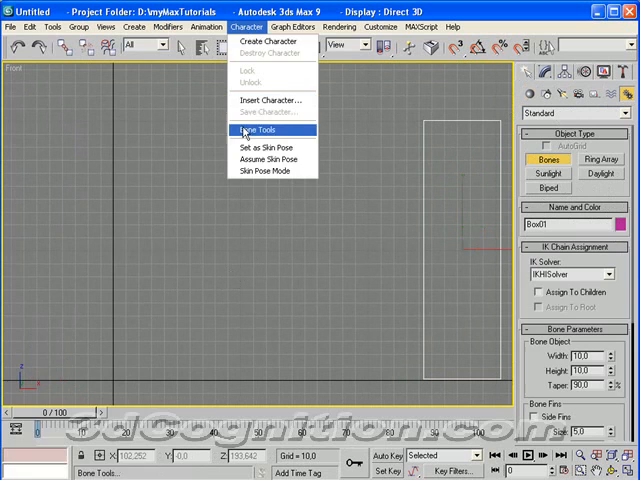
pyautogui.click(257, 130)
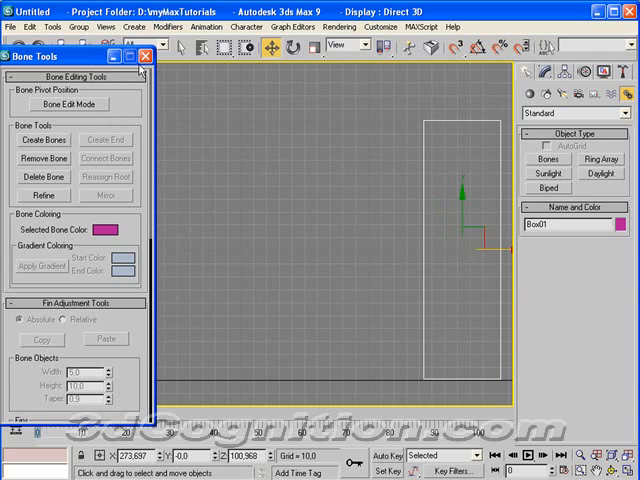
pyautogui.click(145, 57)
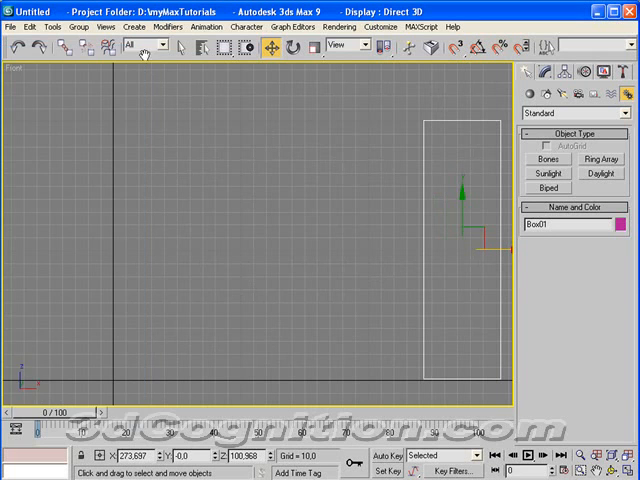
pyautogui.moveTo(392, 281)
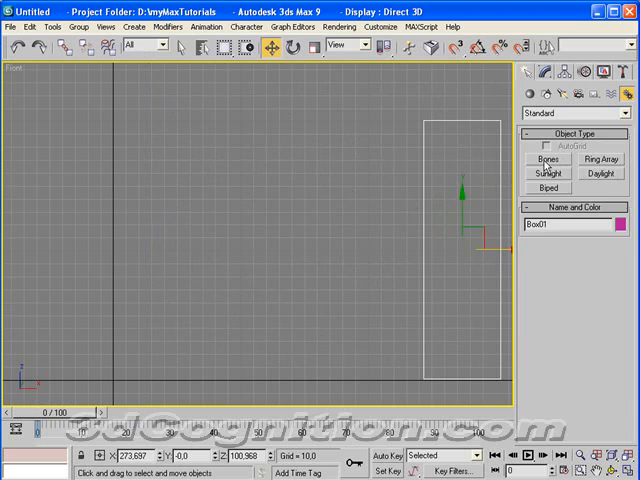
pyautogui.click(545, 159)
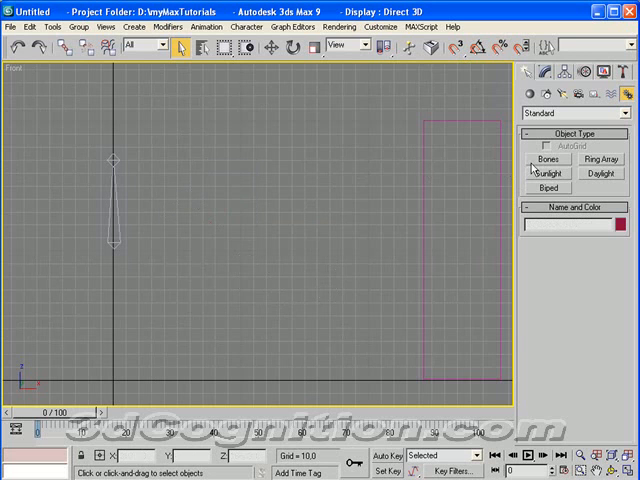
# - Draw a straight leg bone chain ending in Bone03 outward from the centre
pyautogui.click(545, 159)
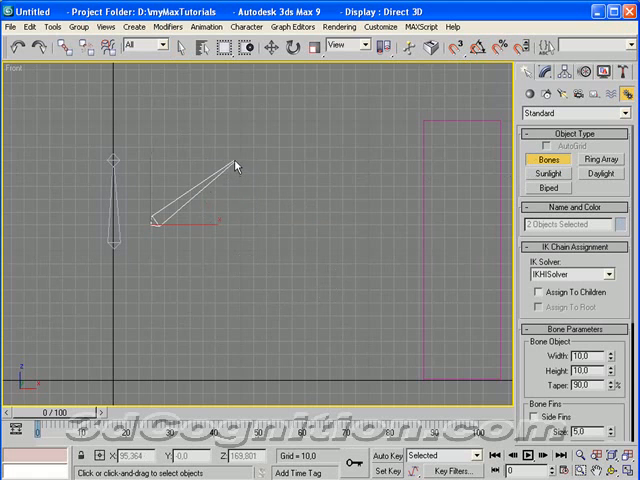
pyautogui.click(337, 303)
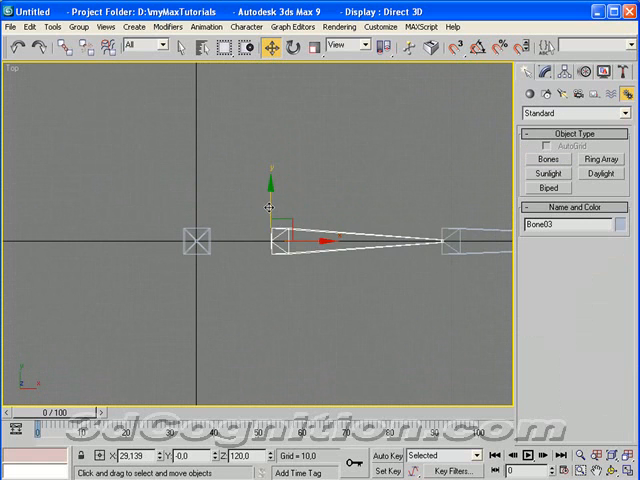
# - Shift-drag the leg bone chain to create a parallel copy
pyautogui.moveTo(280, 235); pyautogui.dragTo(280, 200)
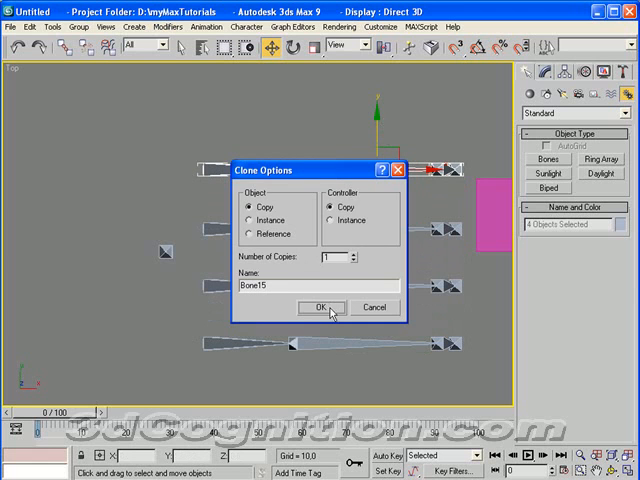
pyautogui.click(321, 307)
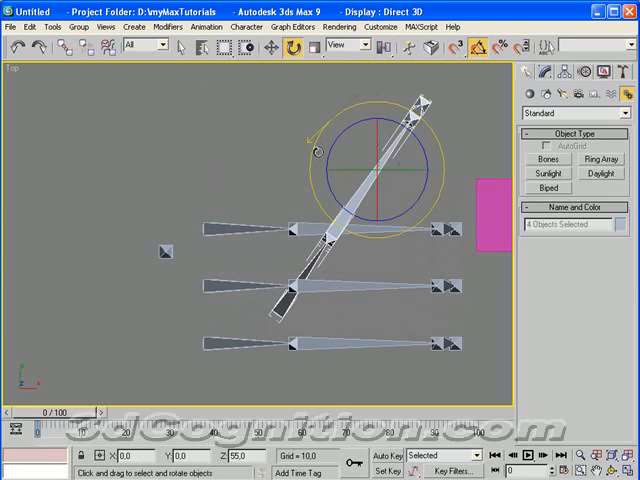
# - Select another leg chain to rotate outward from the centre
pyautogui.click(262, 46)
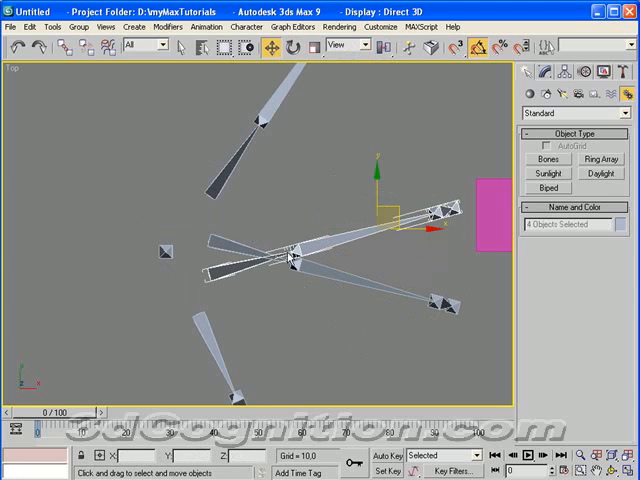
# - Rotate a leg joint to bend the chain into a knee angle
pyautogui.moveTo(290, 250); pyautogui.dragTo(395, 160)
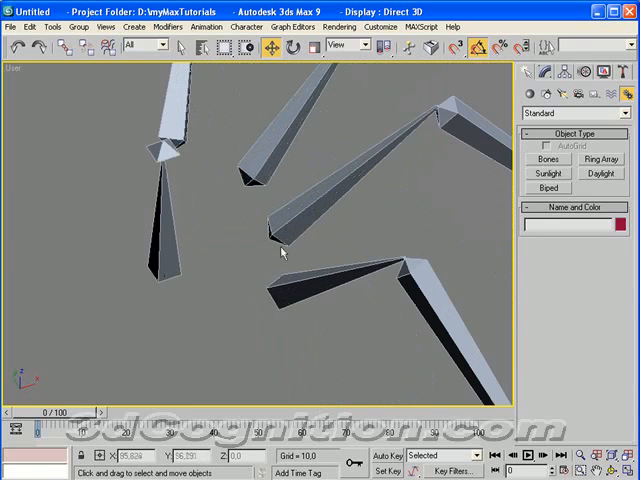
pyautogui.moveTo(250, 205)
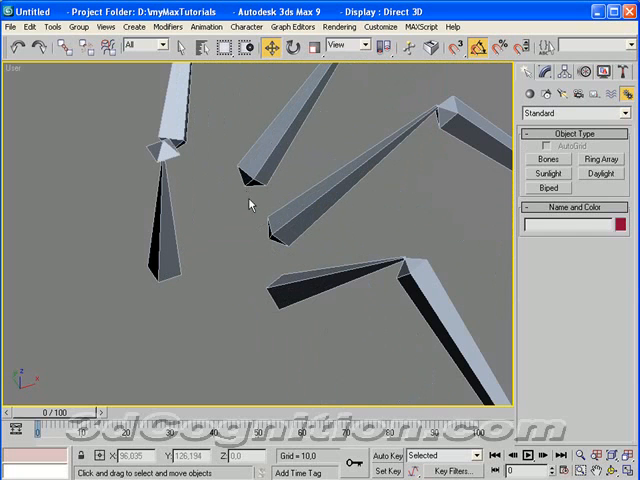